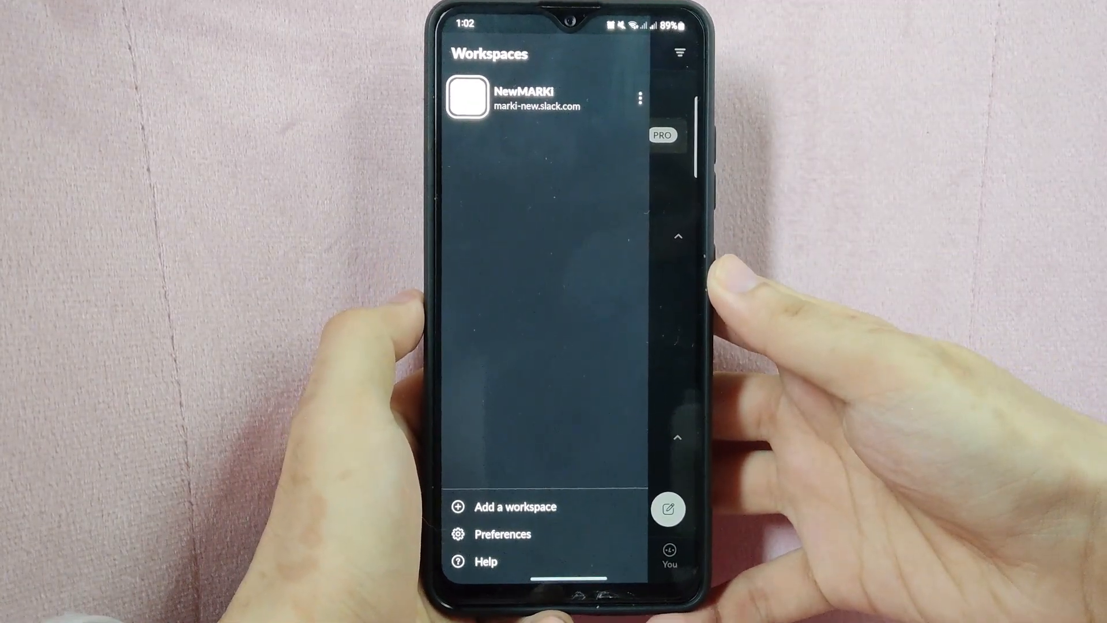
Step: Open Preferences from the Workspaces panel and scroll toward Account Settings
left_click(502, 534)
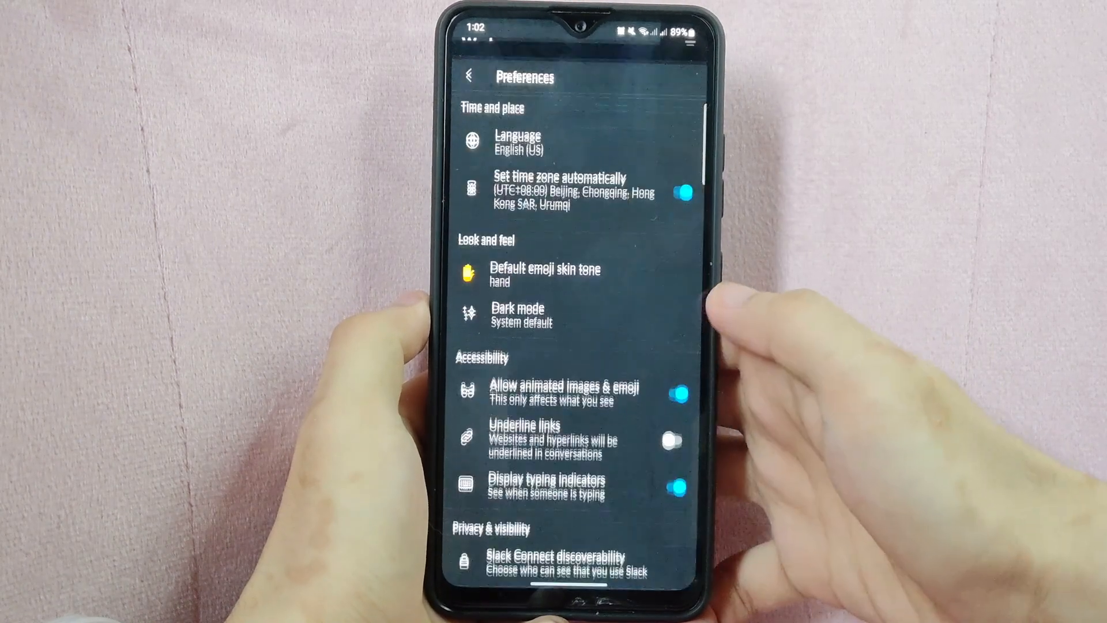
scroll("down", 3)
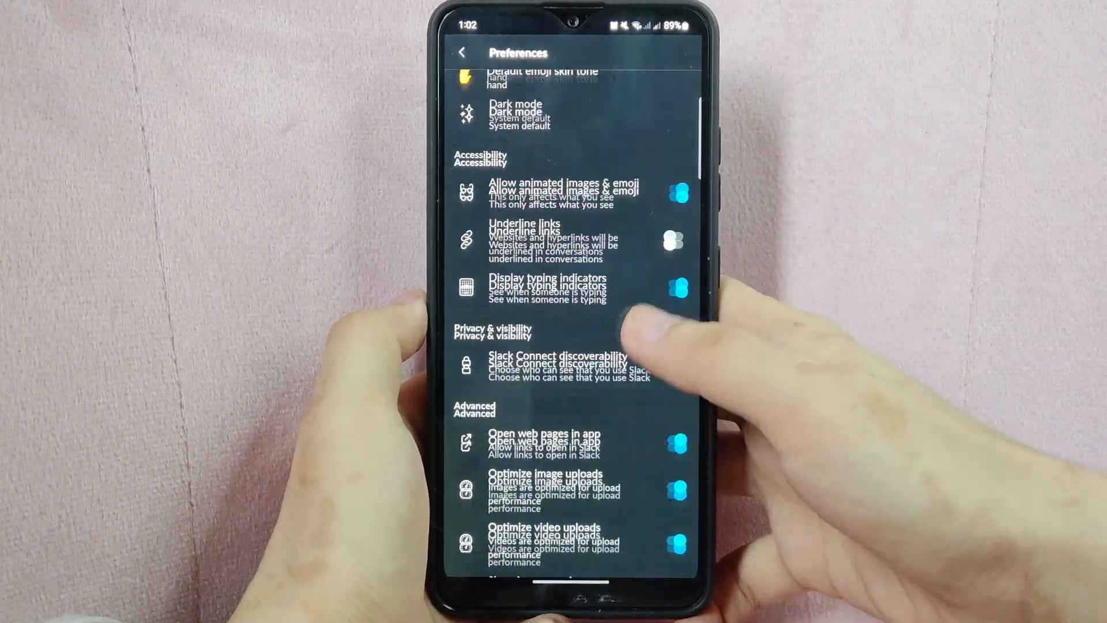
scroll("down", 3)
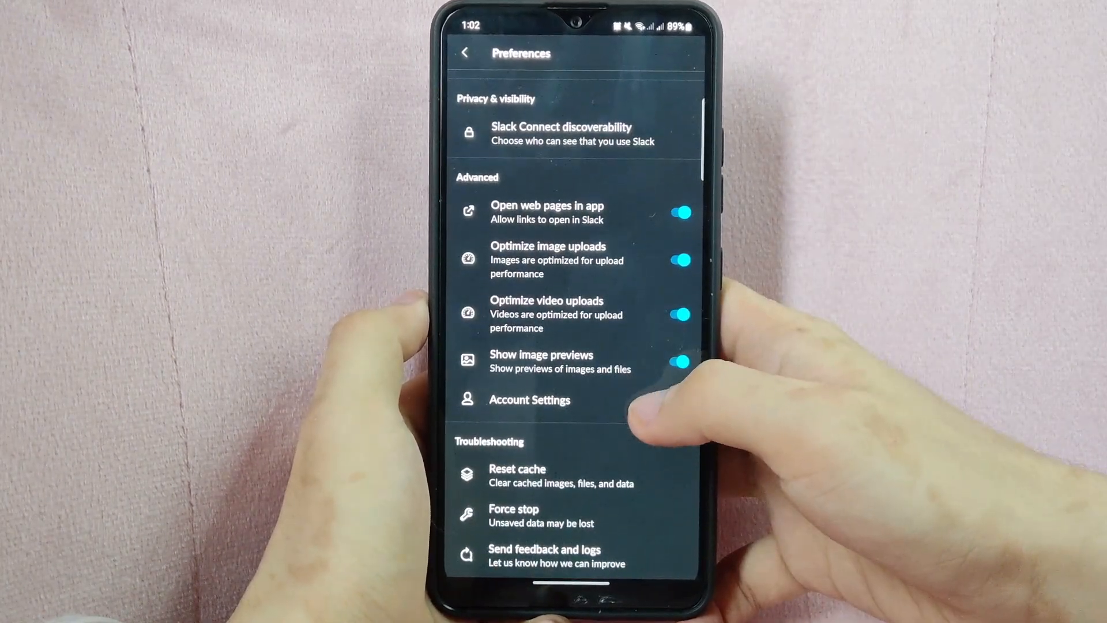
Step: Open Account Settings from the Preferences list
left_click(529, 400)
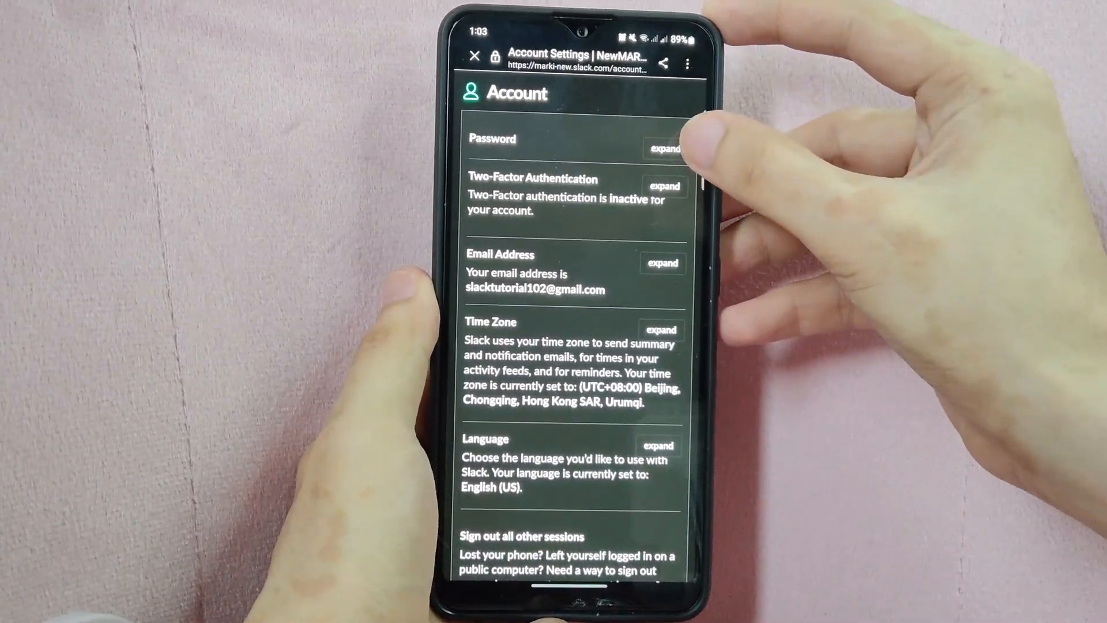
Step: Expand the Password section and request a password reset by email
left_click(661, 150)
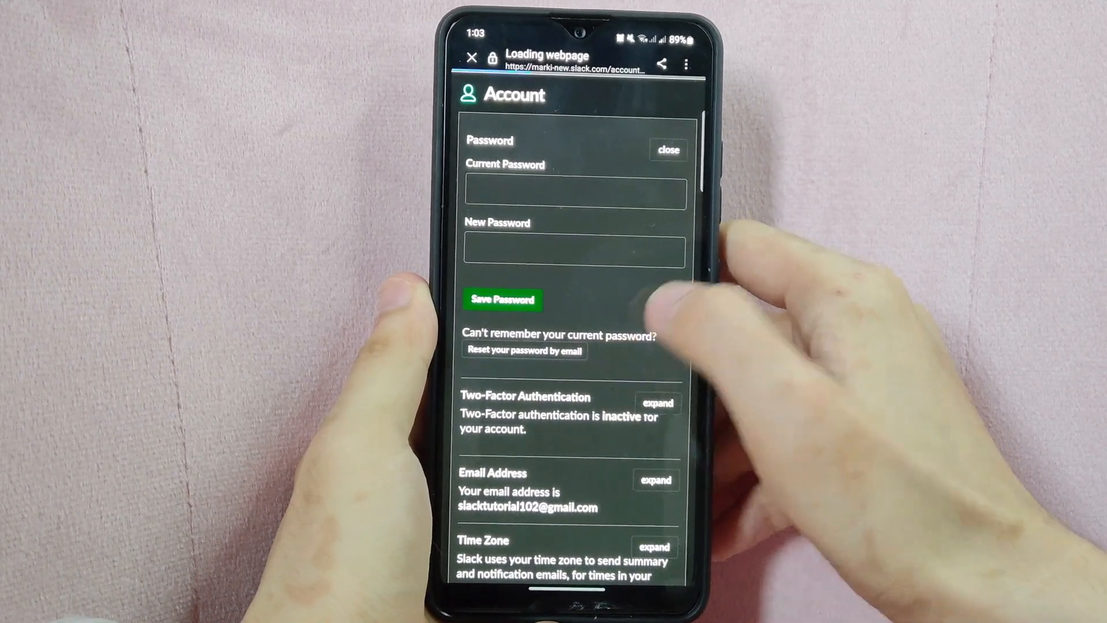
left_click(524, 351)
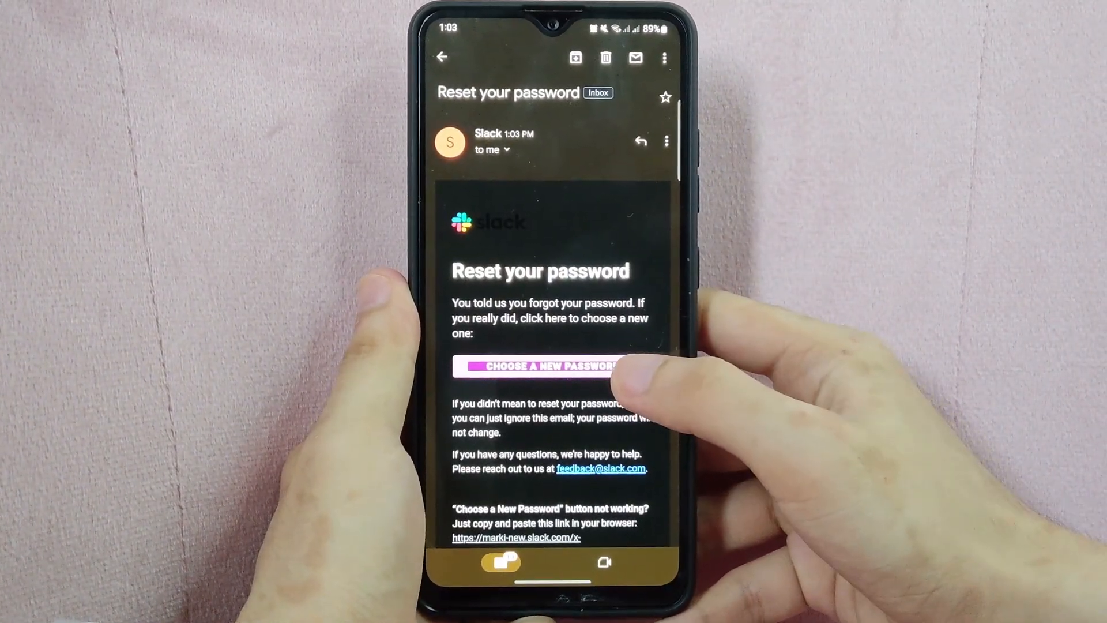
Step: Follow the email's 'Choose a new password' link to Slack's Password Reset page
left_click(538, 367)
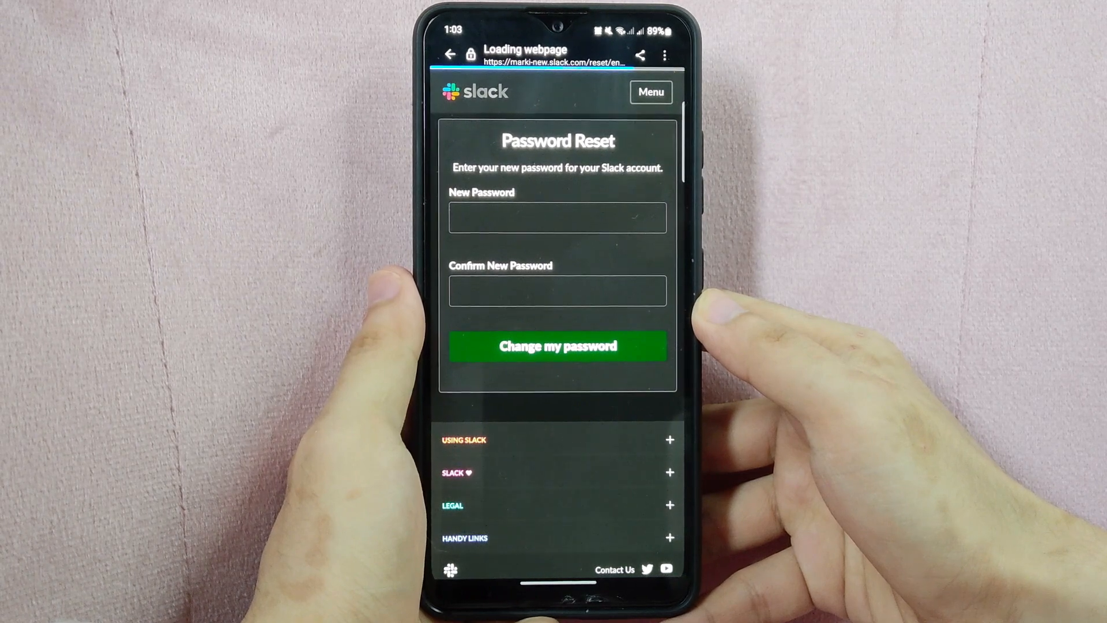
Step: Enter the new password in both fields and submit 'Change my password'
left_click(569, 217)
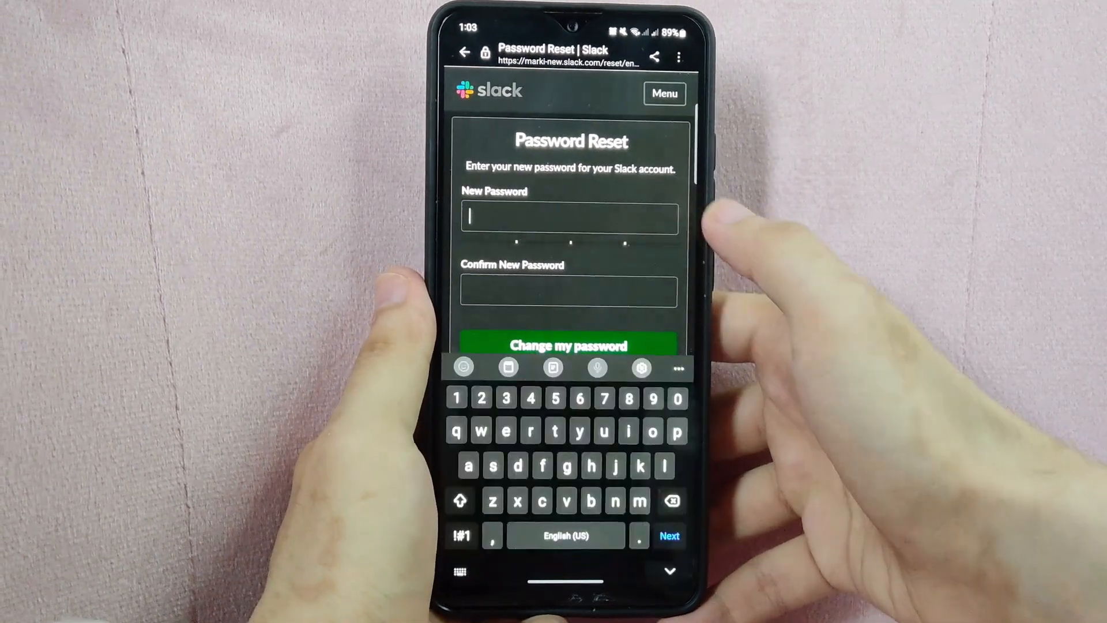
type("T")
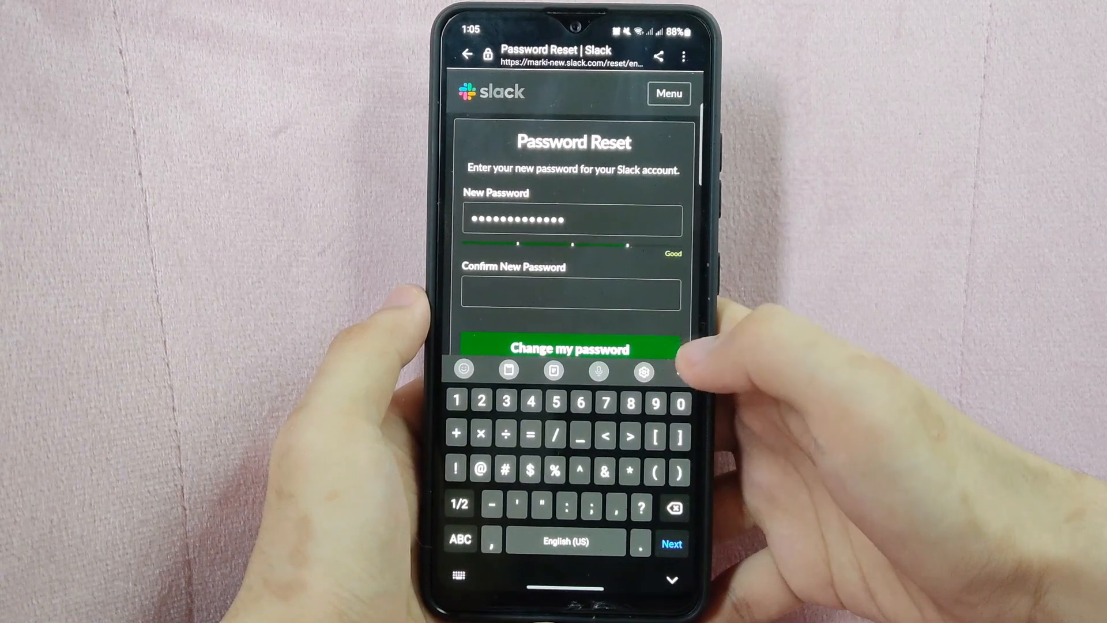
left_click(570, 294)
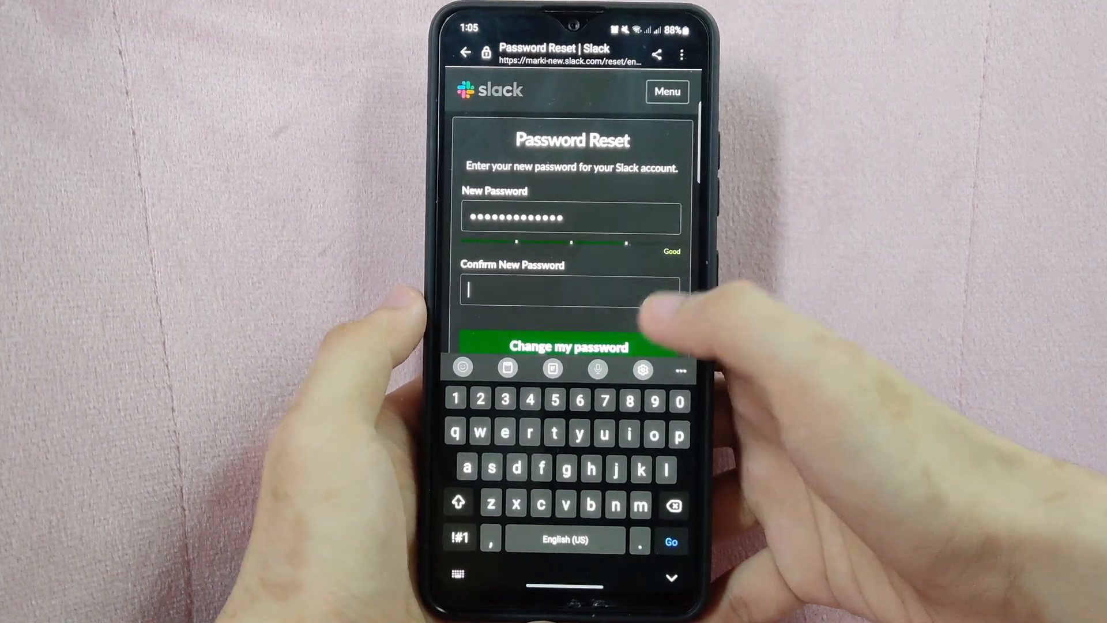
type("A")
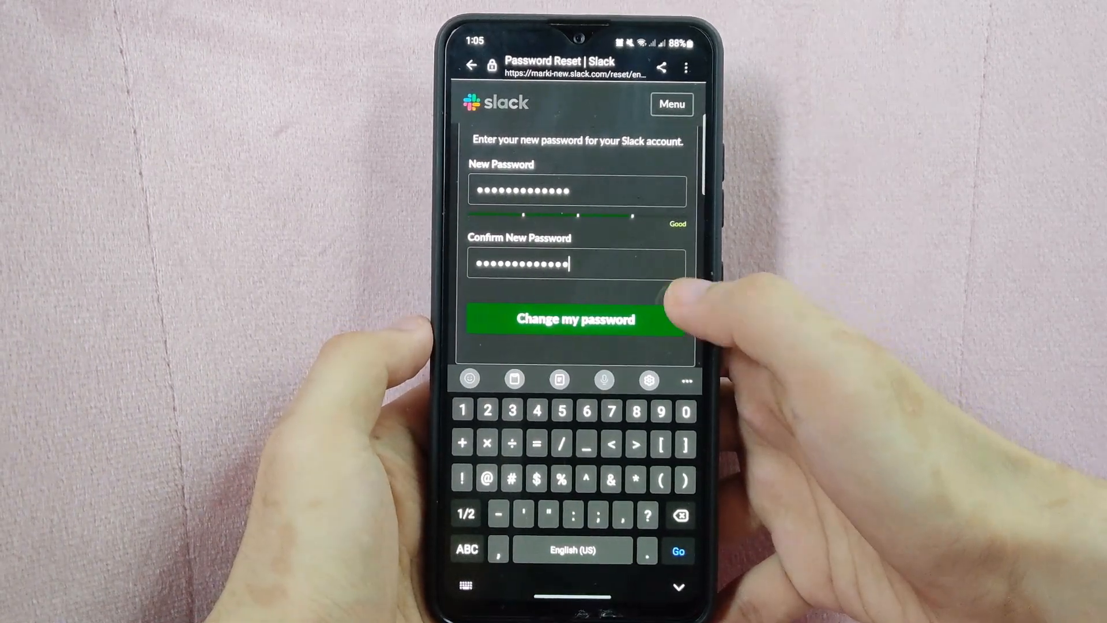
left_click(575, 319)
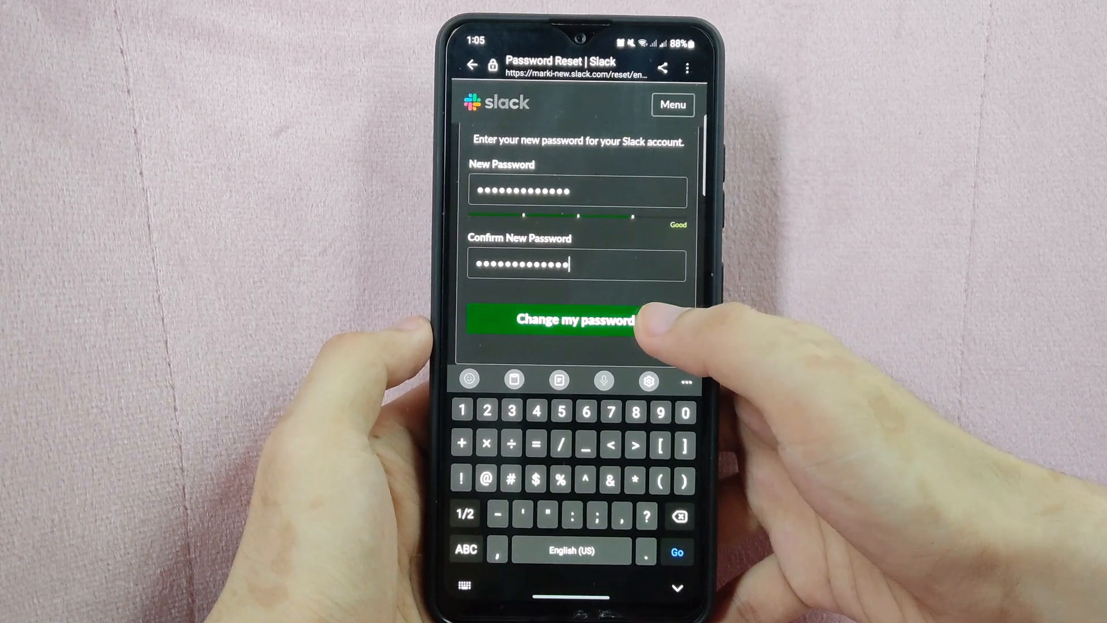
left_click(575, 319)
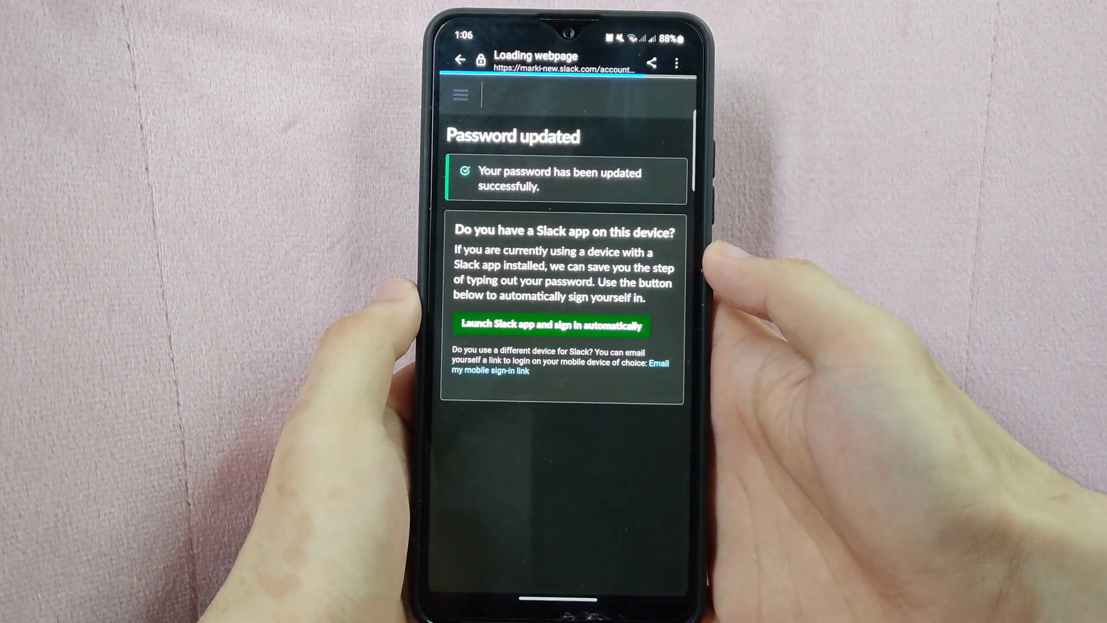